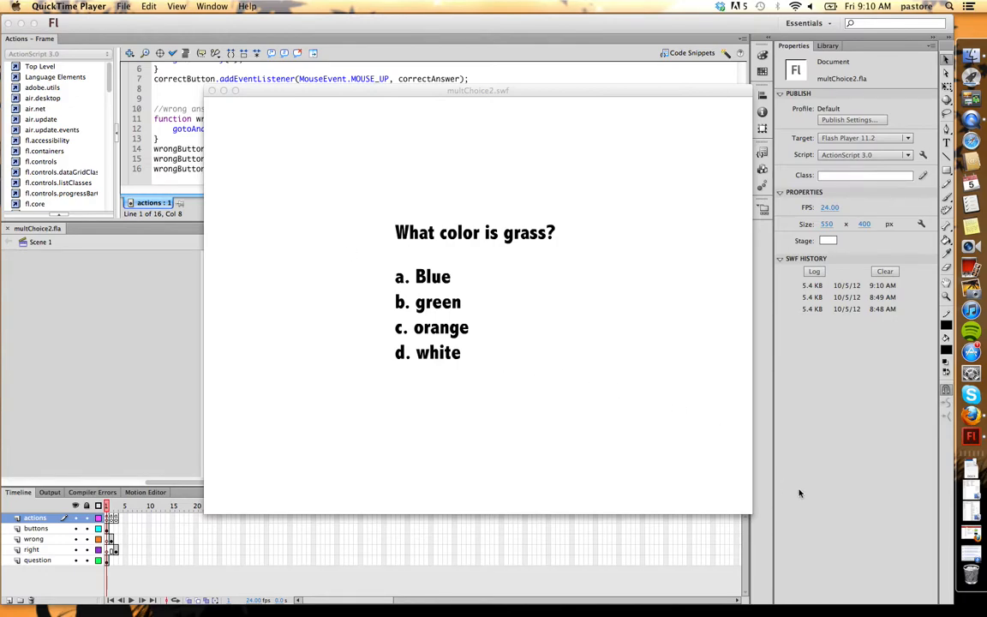
{"action": "mouse_move", "coordinate": [879, 529]}
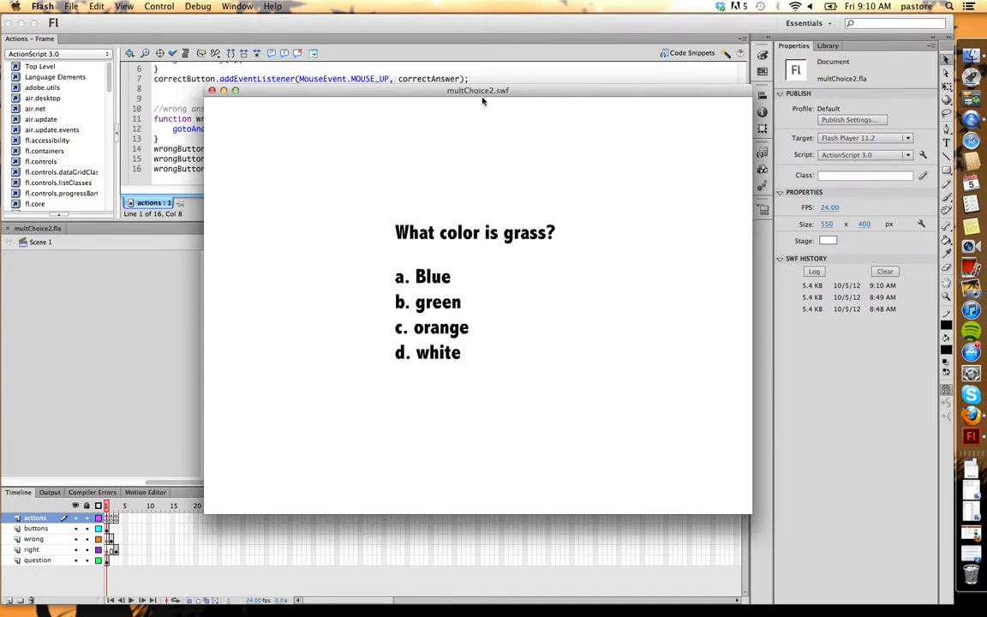
Move the running quiz test window aside before closing it.
{"action": "left_click_drag", "start_coordinate": [477, 90], "coordinate": [445, 92]}
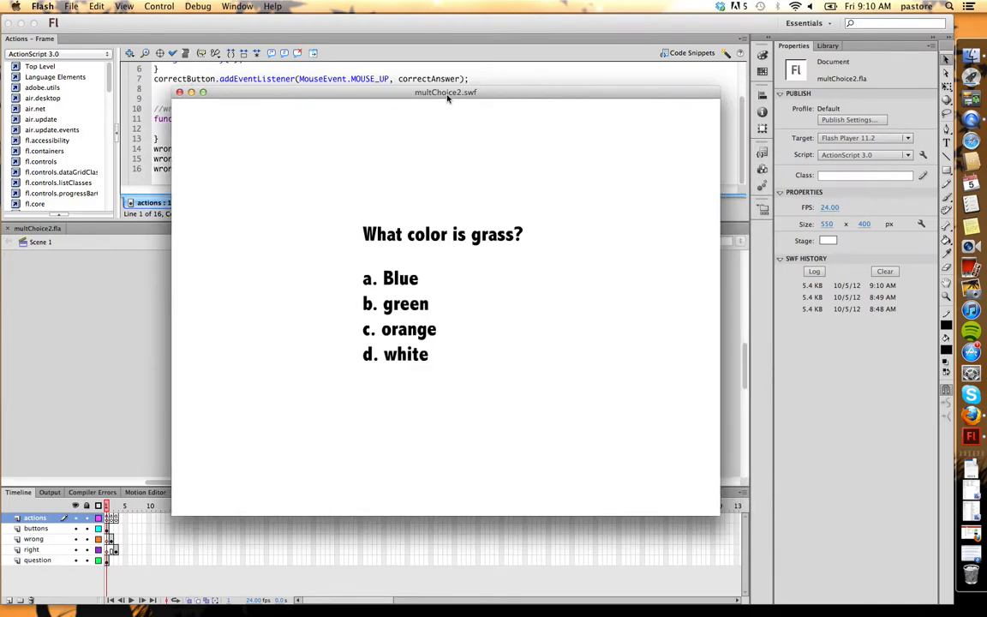
{"action": "mouse_move", "coordinate": [404, 347]}
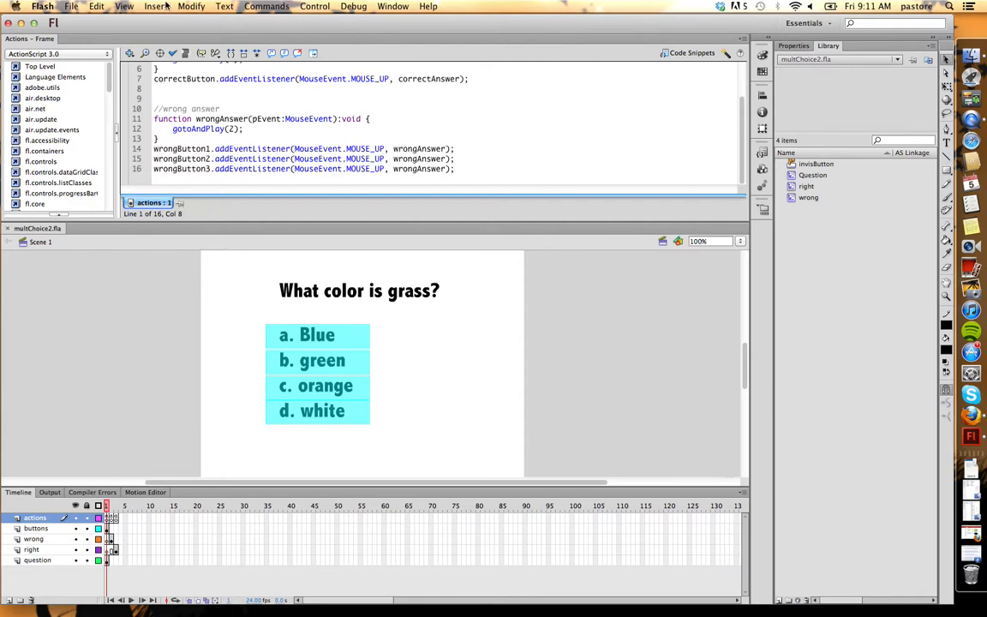
{"action": "left_click", "coordinate": [156, 7]}
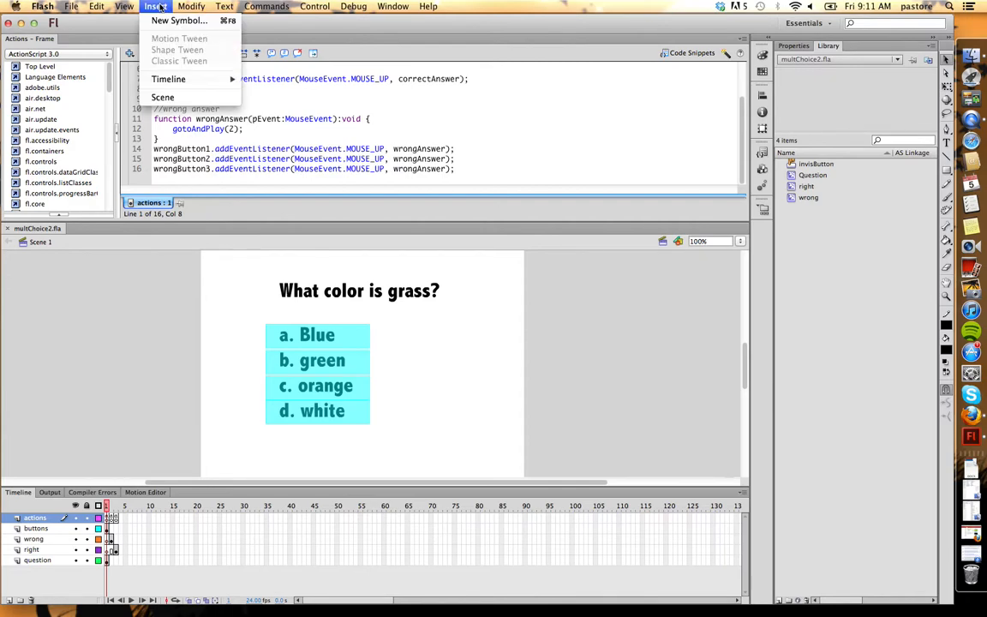
{"action": "left_click", "coordinate": [178, 19]}
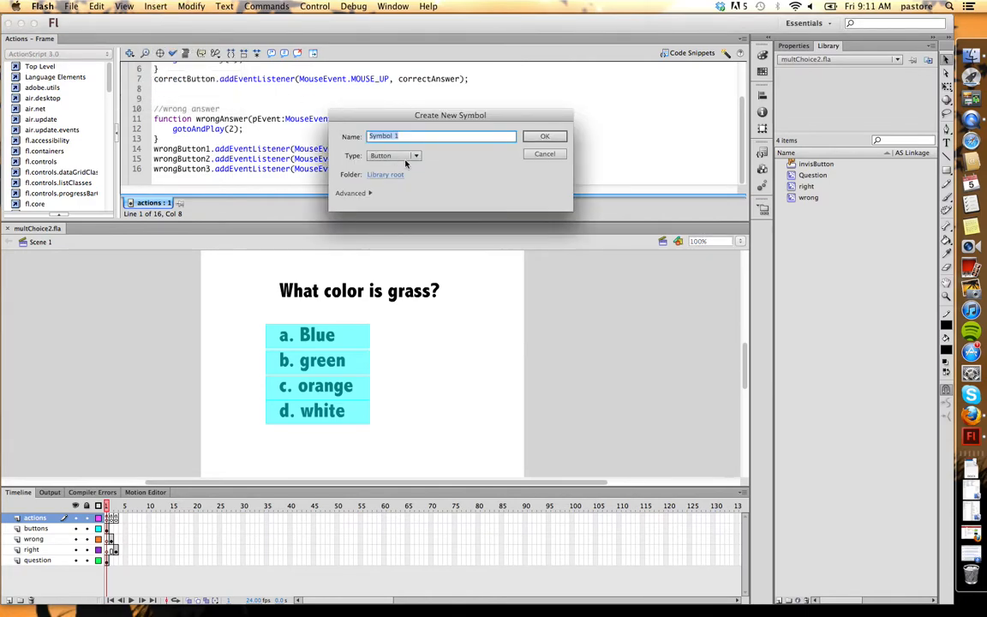
{"action": "left_click", "coordinate": [416, 155]}
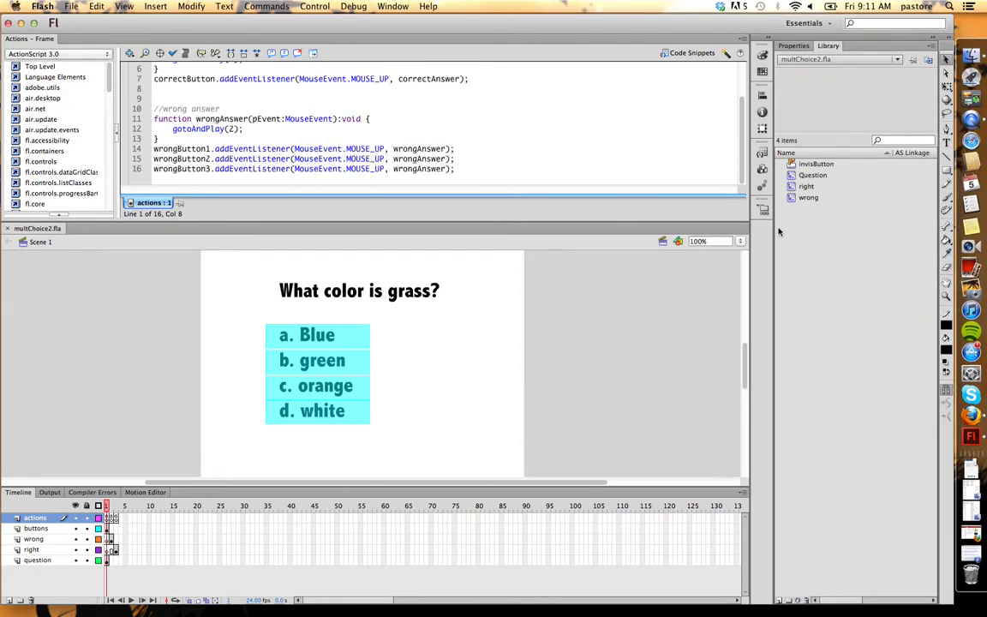
Open the Question symbol from the Library and select its timeline frame to review its contents.
{"action": "left_click", "coordinate": [812, 175]}
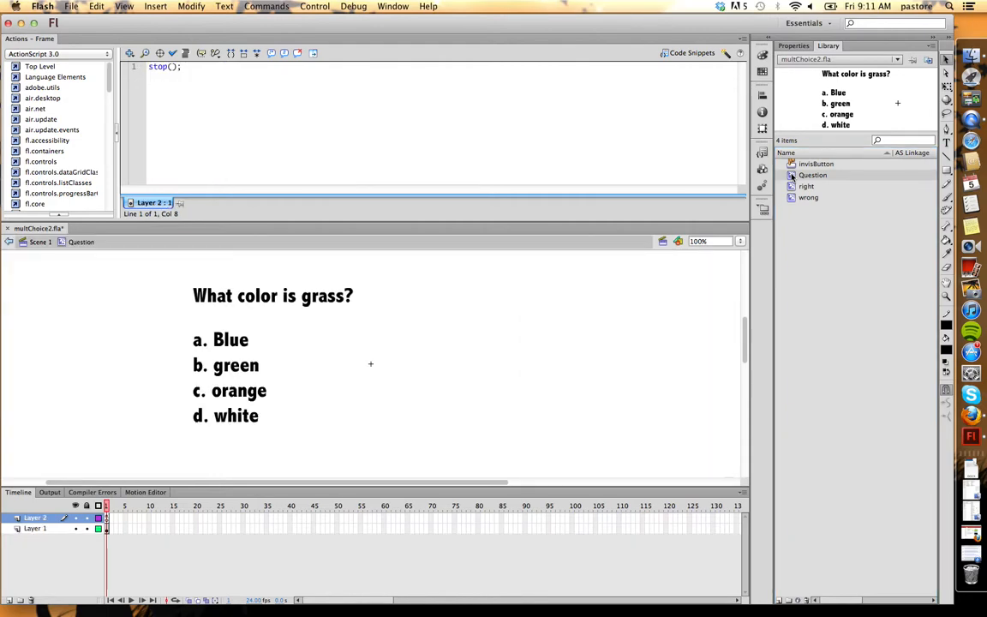
{"action": "mouse_move", "coordinate": [58, 360]}
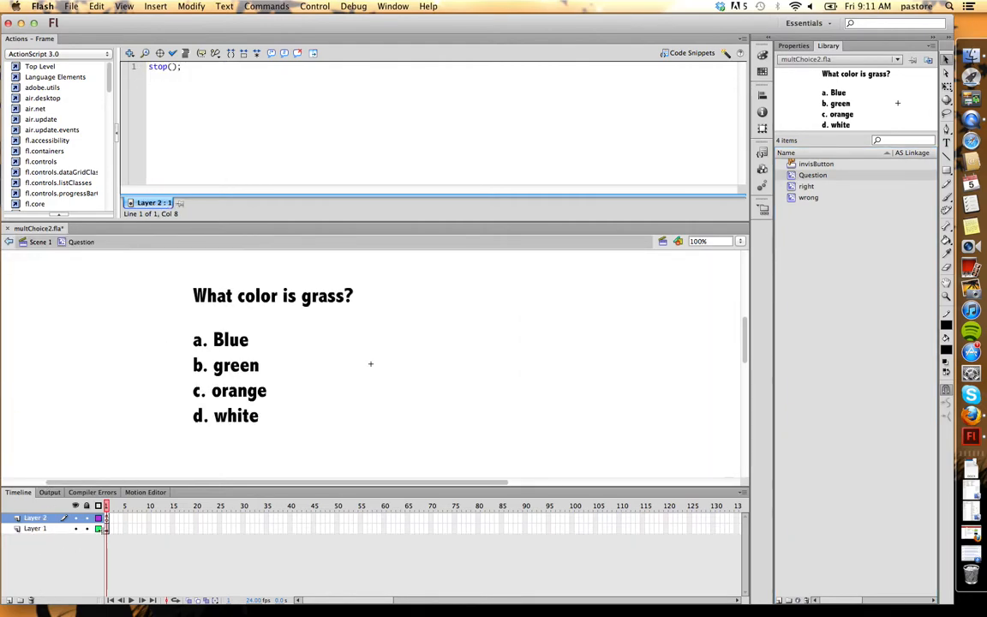
{"action": "left_click", "coordinate": [35, 528]}
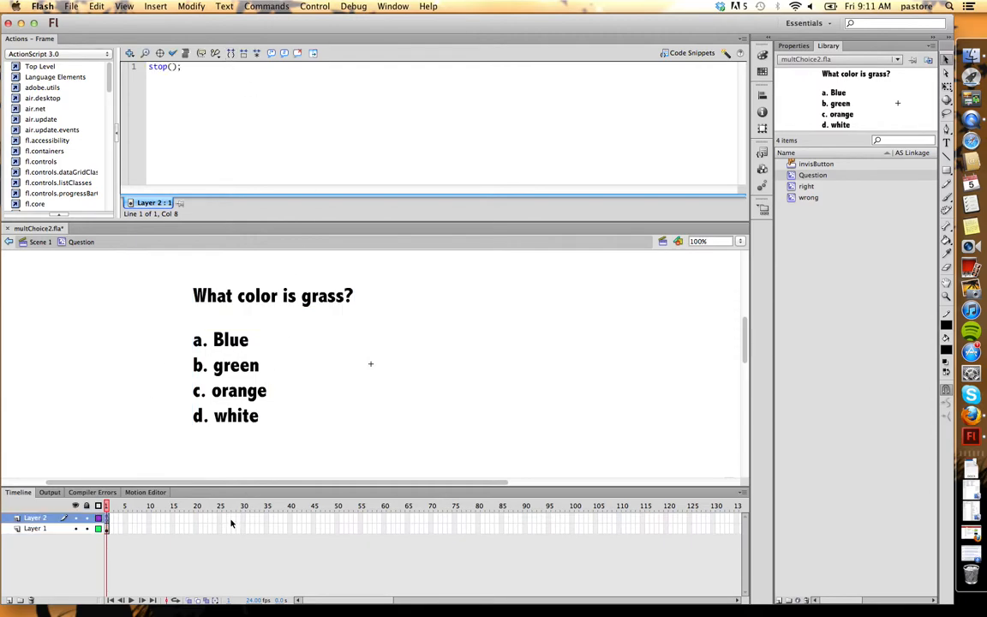
{"action": "mouse_move", "coordinate": [219, 456]}
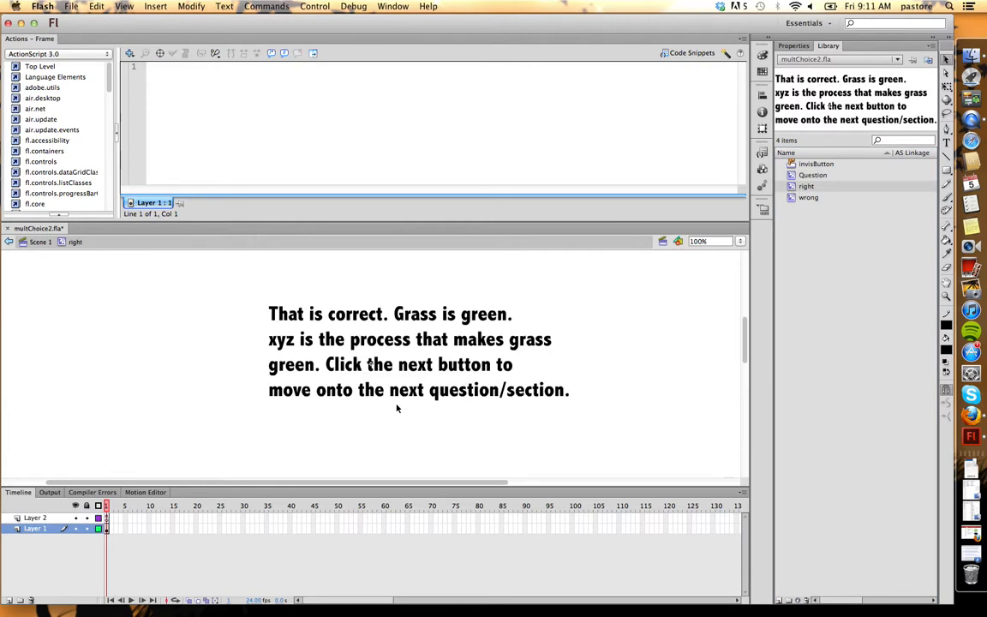
{"action": "mouse_move", "coordinate": [428, 408]}
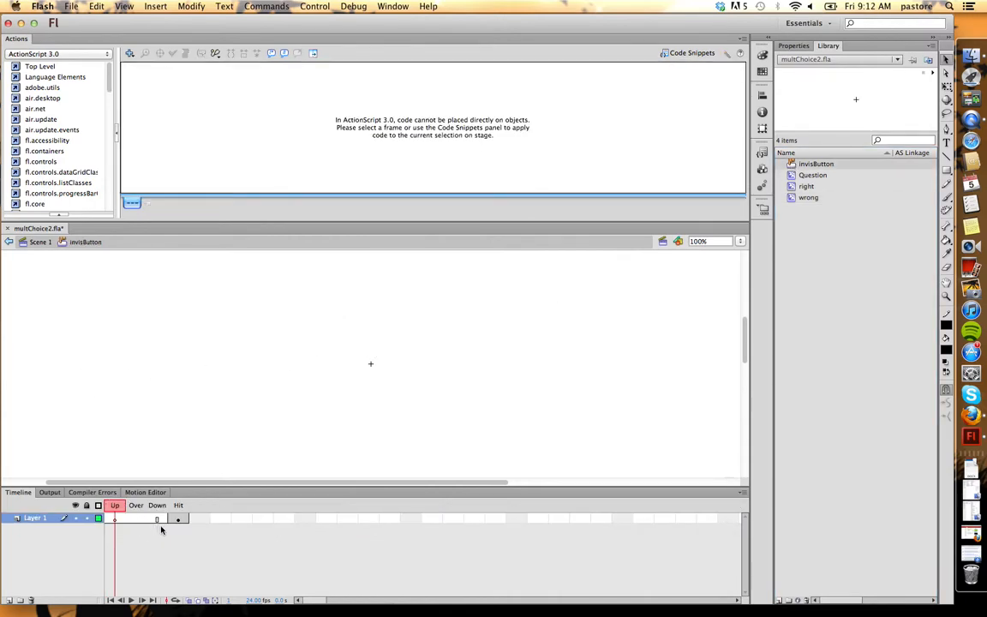
View the button's Hit frame, then return to Scene 1 of the main quiz.
{"action": "left_click", "coordinate": [178, 517]}
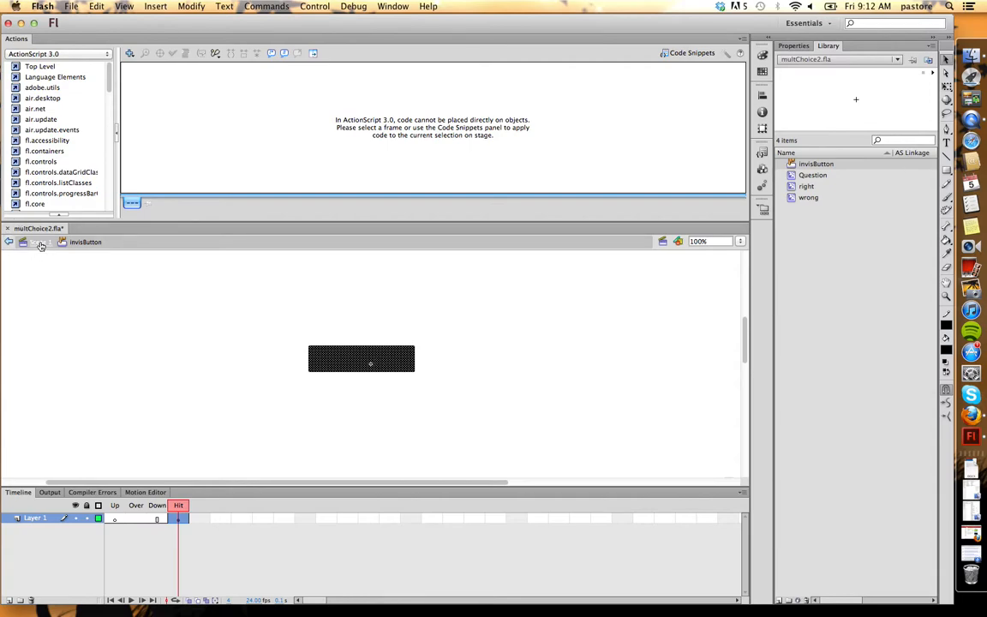
{"action": "left_click", "coordinate": [40, 241]}
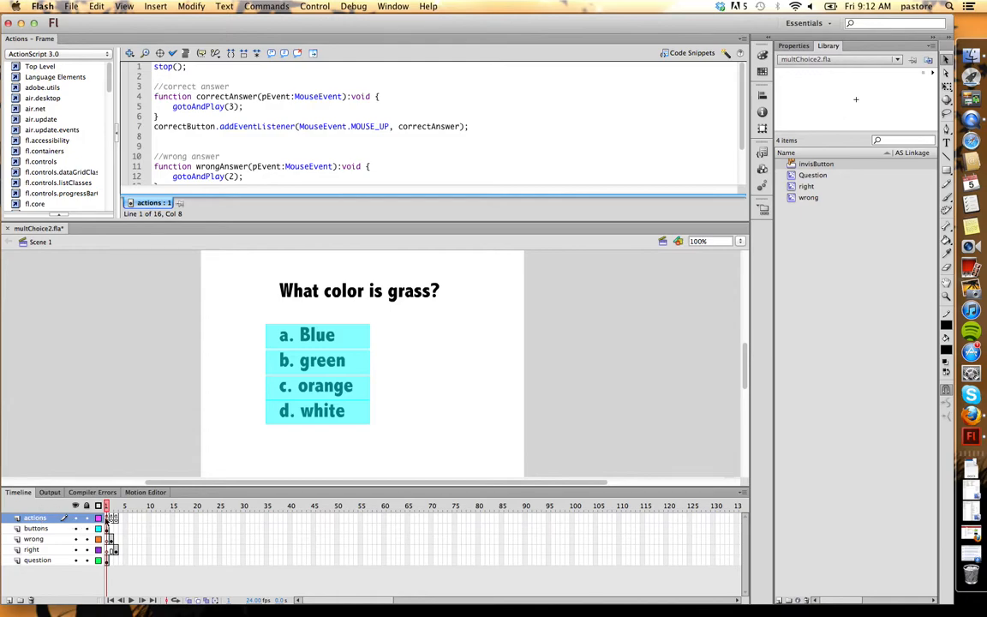
{"action": "mouse_move", "coordinate": [116, 482]}
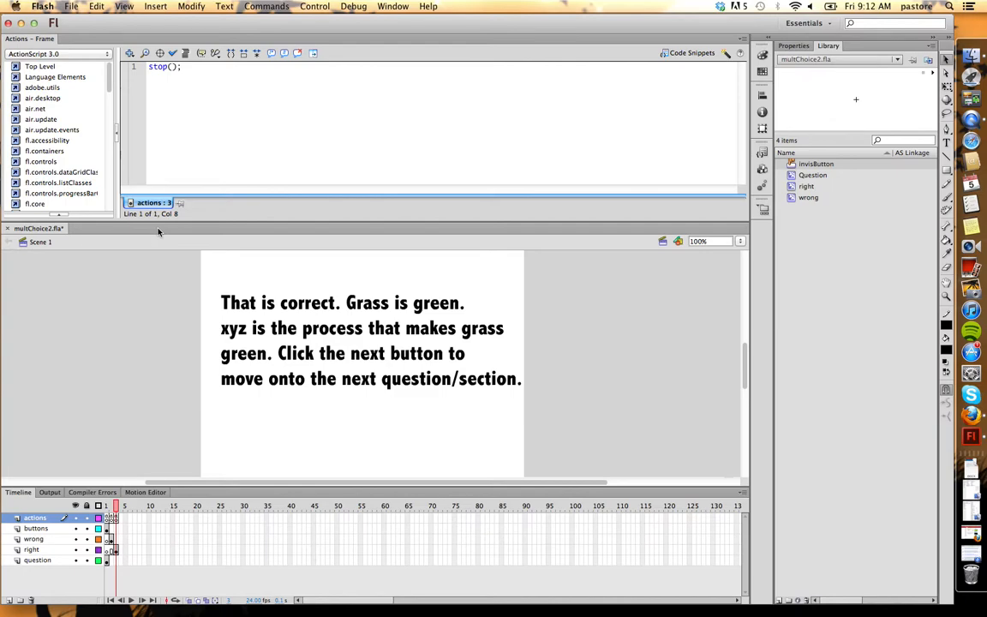
{"action": "mouse_move", "coordinate": [79, 586]}
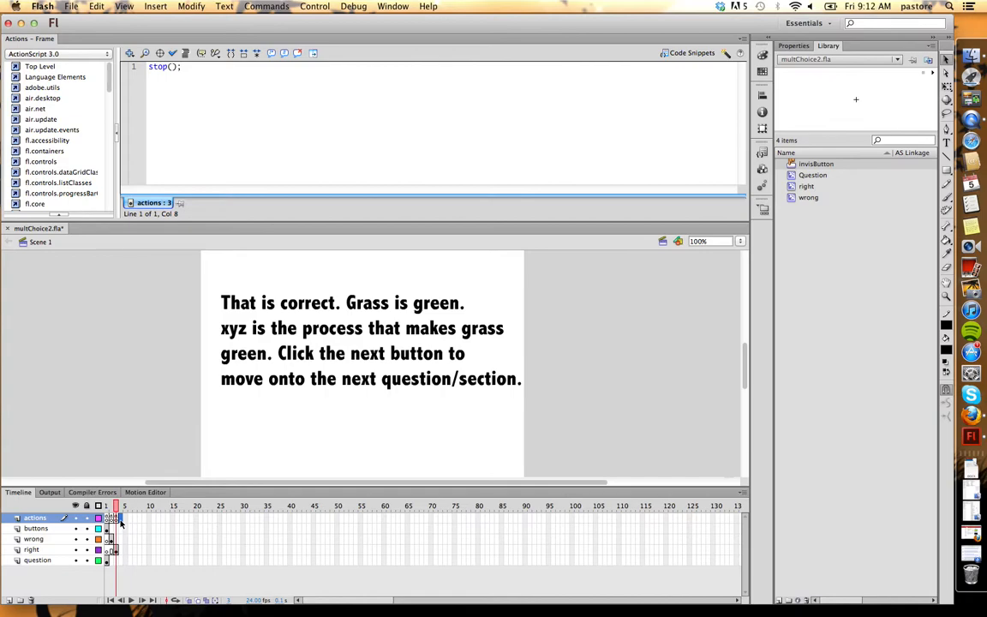
{"action": "mouse_move", "coordinate": [117, 521]}
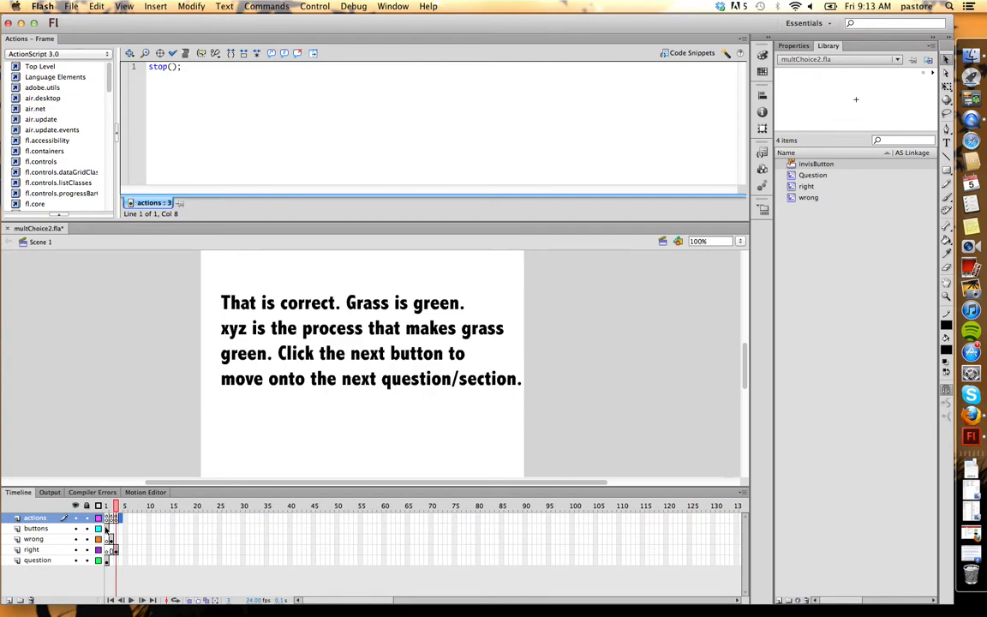
Review the buttons, actions and question layer frames, then jump to the wrong-answer feedback on frame 2.
{"action": "left_click", "coordinate": [36, 528]}
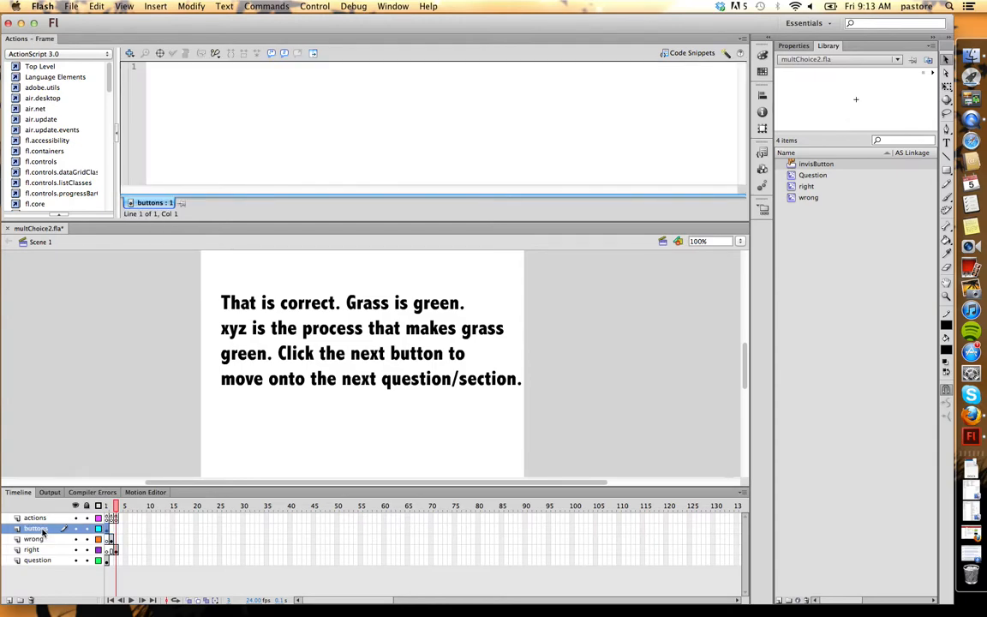
{"action": "left_click", "coordinate": [35, 517]}
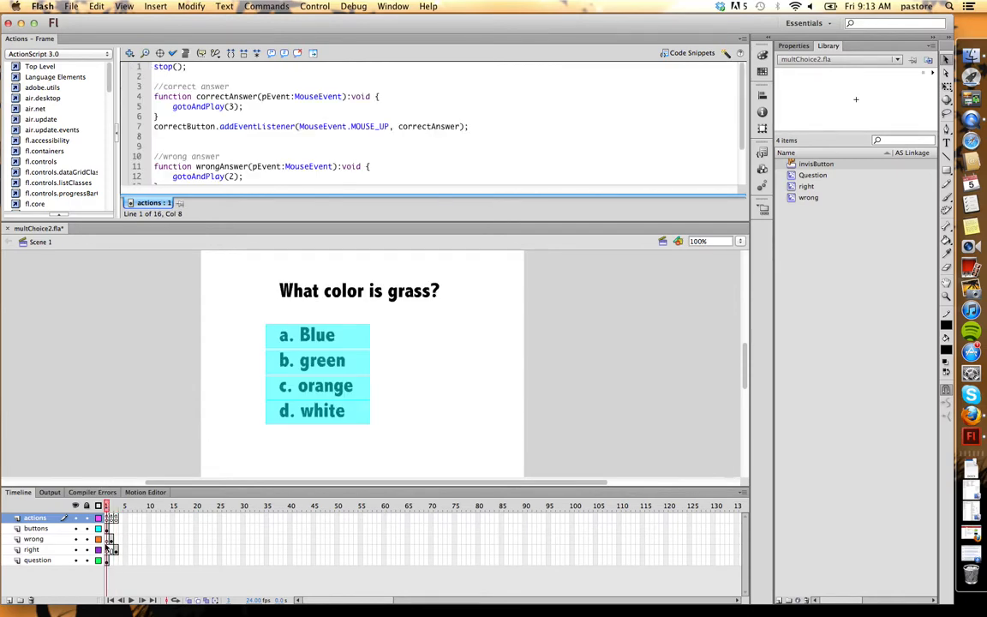
{"action": "left_click", "coordinate": [38, 559]}
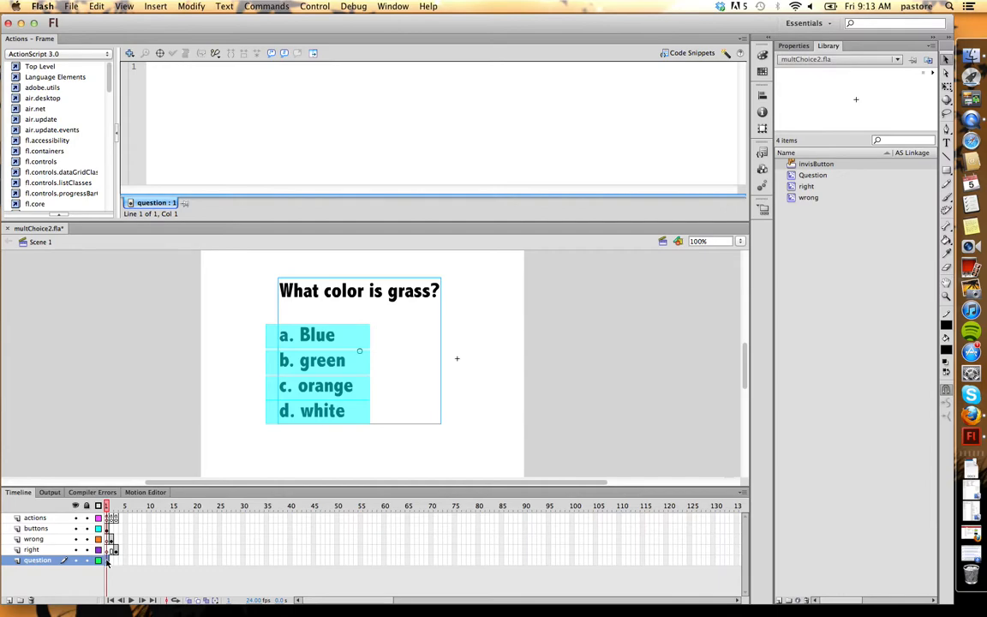
{"action": "left_click", "coordinate": [36, 528]}
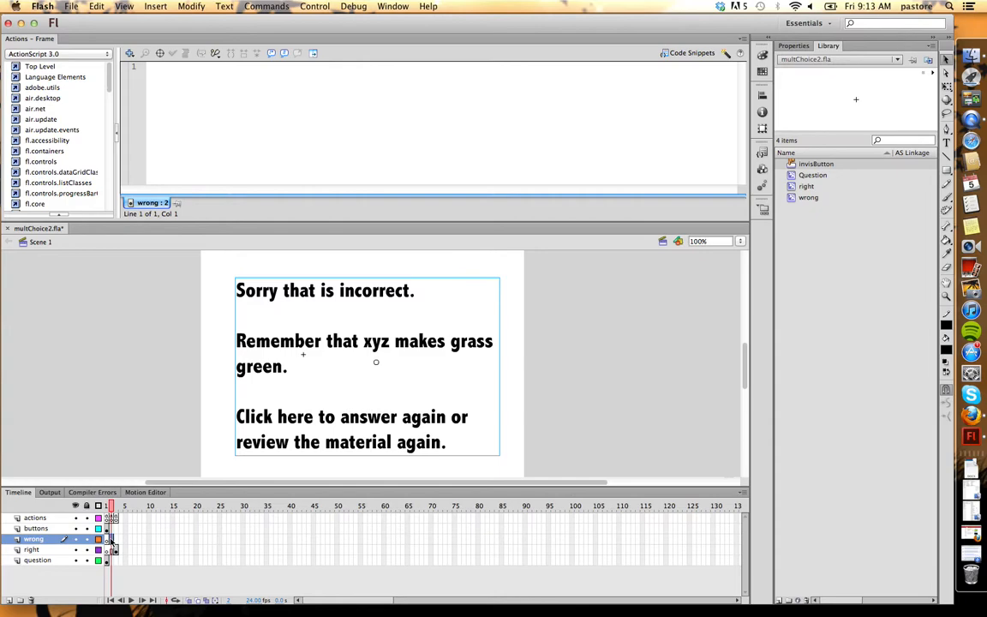
{"action": "mouse_move", "coordinate": [249, 236]}
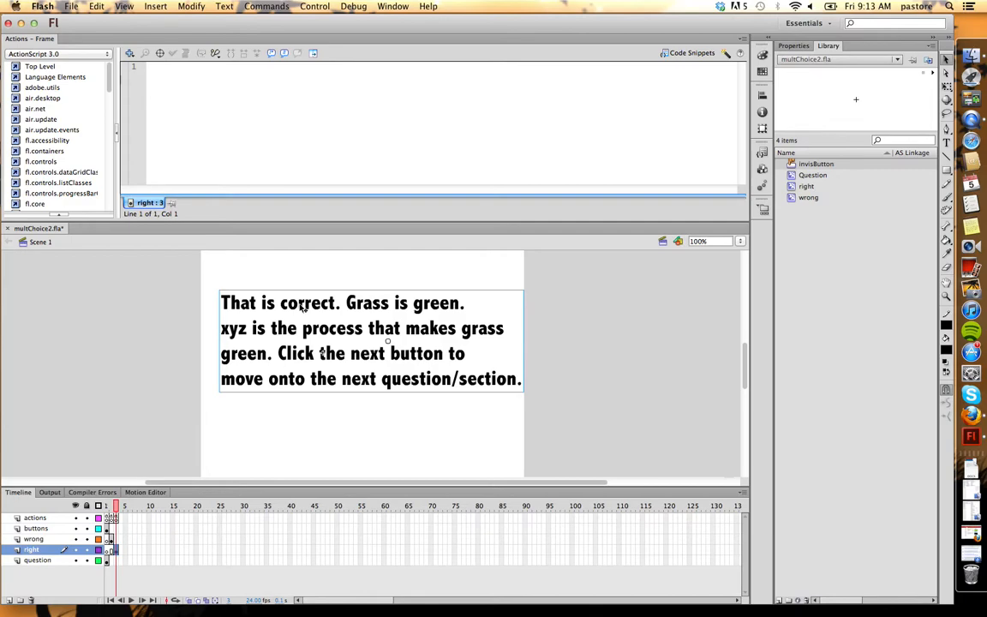
{"action": "mouse_move", "coordinate": [301, 311]}
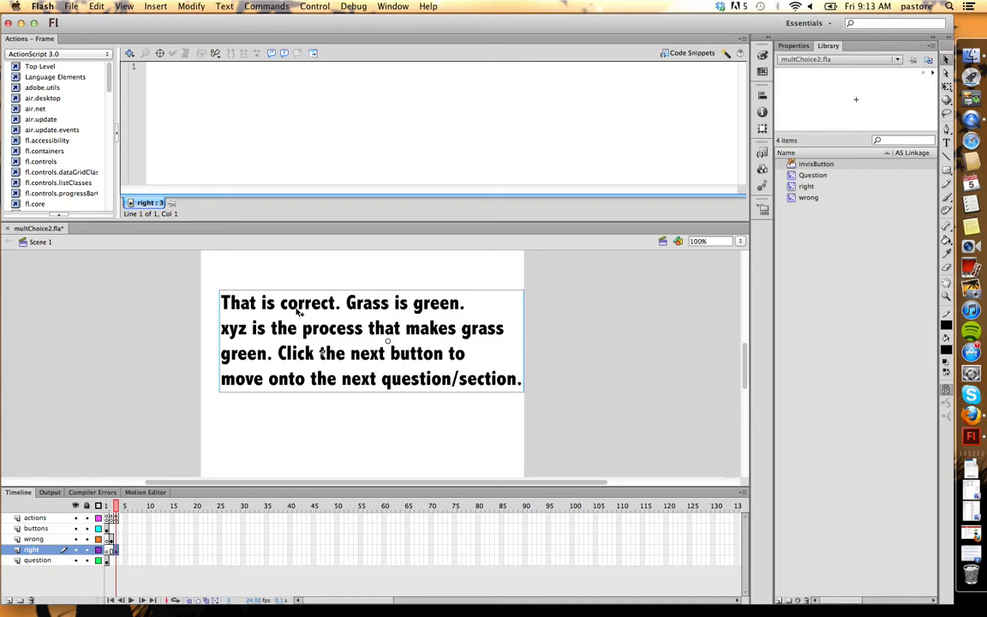
Inspect the feedback clip's properties, return to frame 1 and select the invisible button over 'c. orange' on the stage.
{"action": "left_click", "coordinate": [370, 340]}
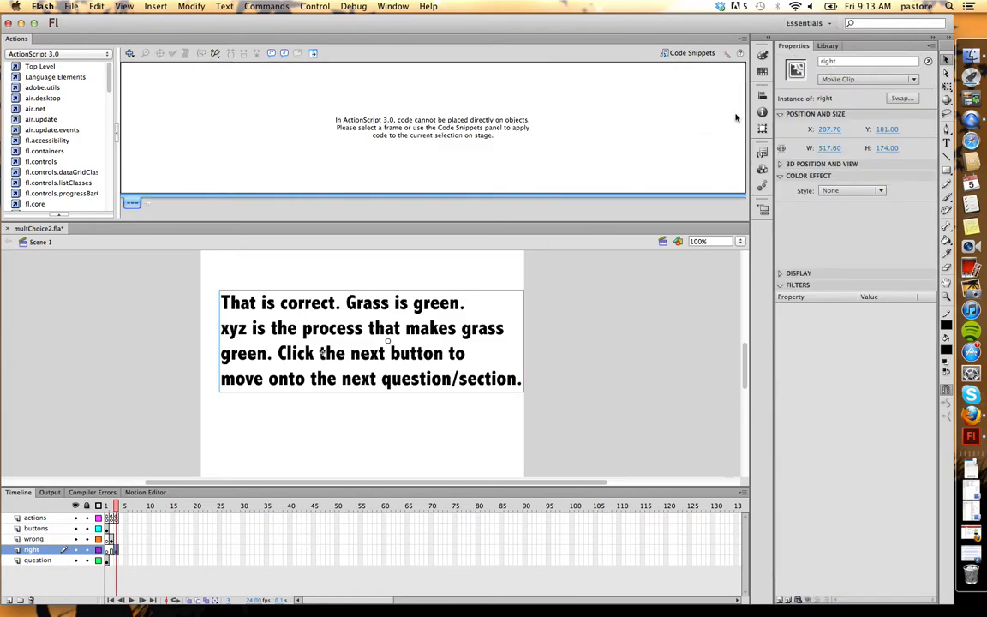
{"action": "left_click", "coordinate": [868, 61]}
{"action": "type", "text": "question1"}
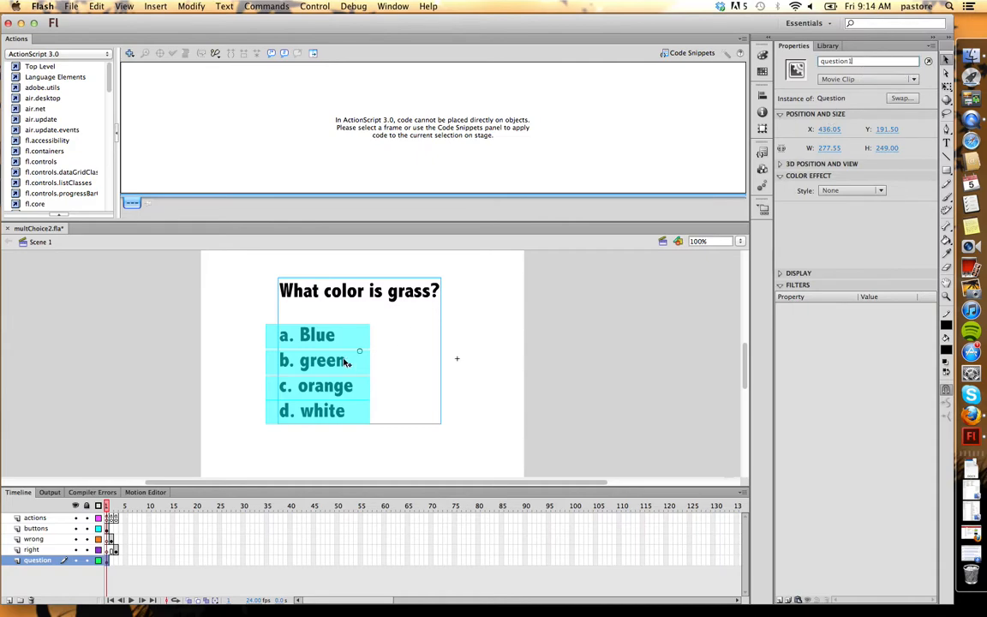
{"action": "left_click", "coordinate": [328, 335]}
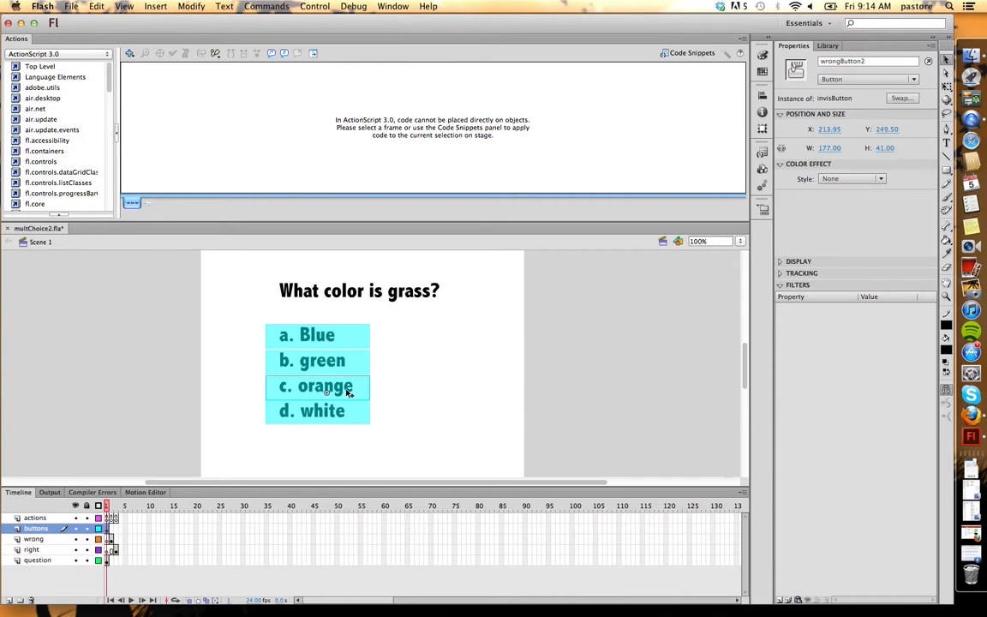
{"action": "mouse_move", "coordinate": [355, 427]}
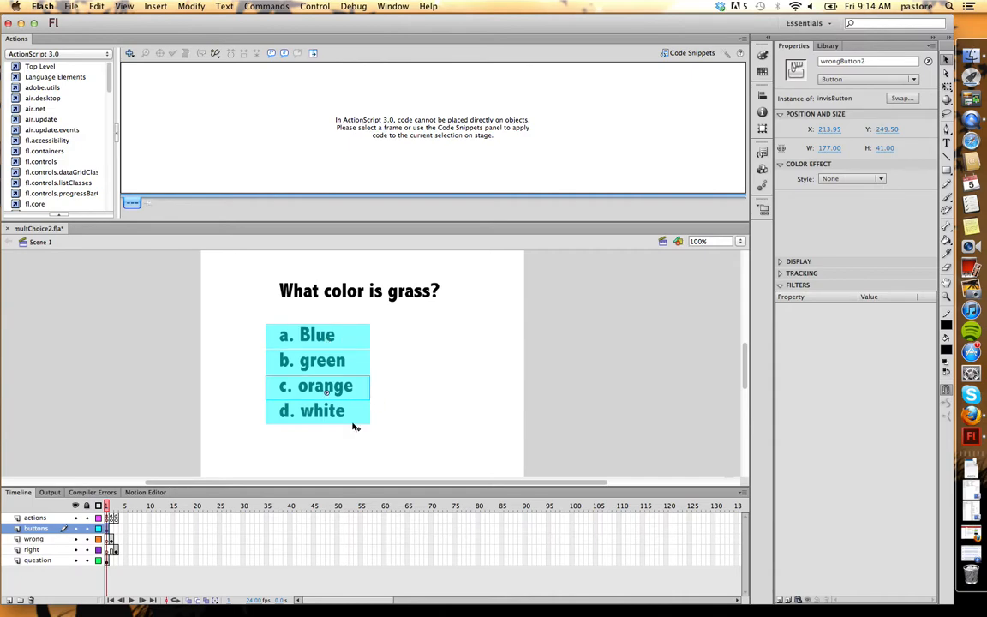
{"action": "left_click", "coordinate": [324, 360]}
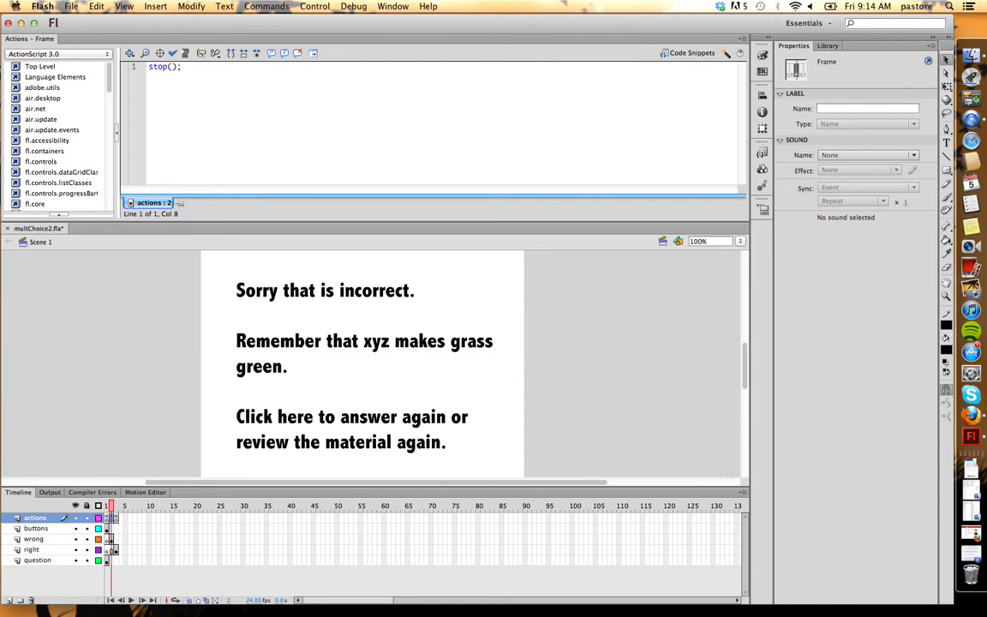
{"action": "mouse_move", "coordinate": [156, 204]}
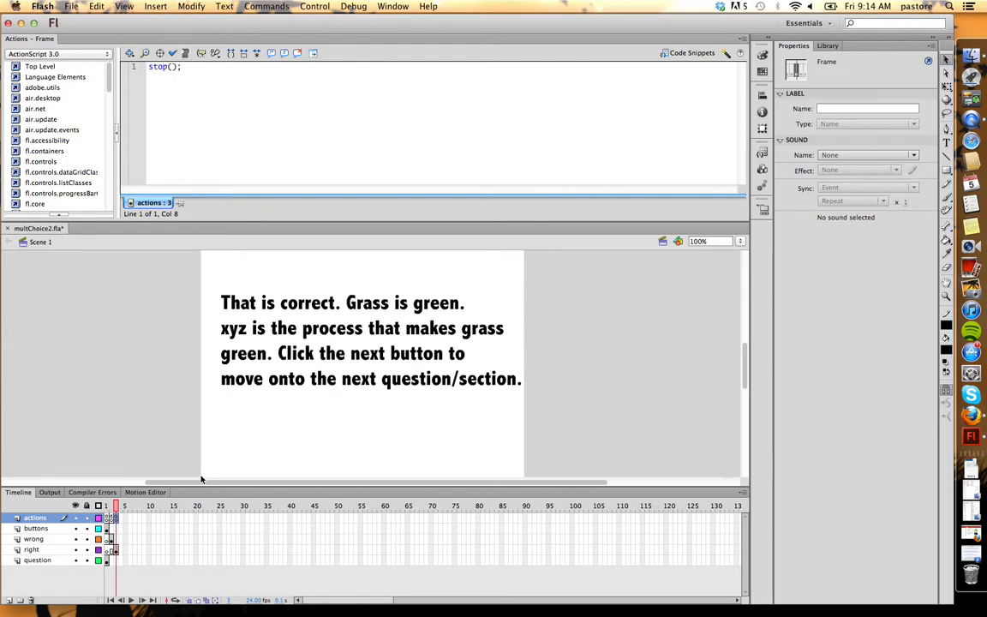
{"action": "mouse_move", "coordinate": [458, 446]}
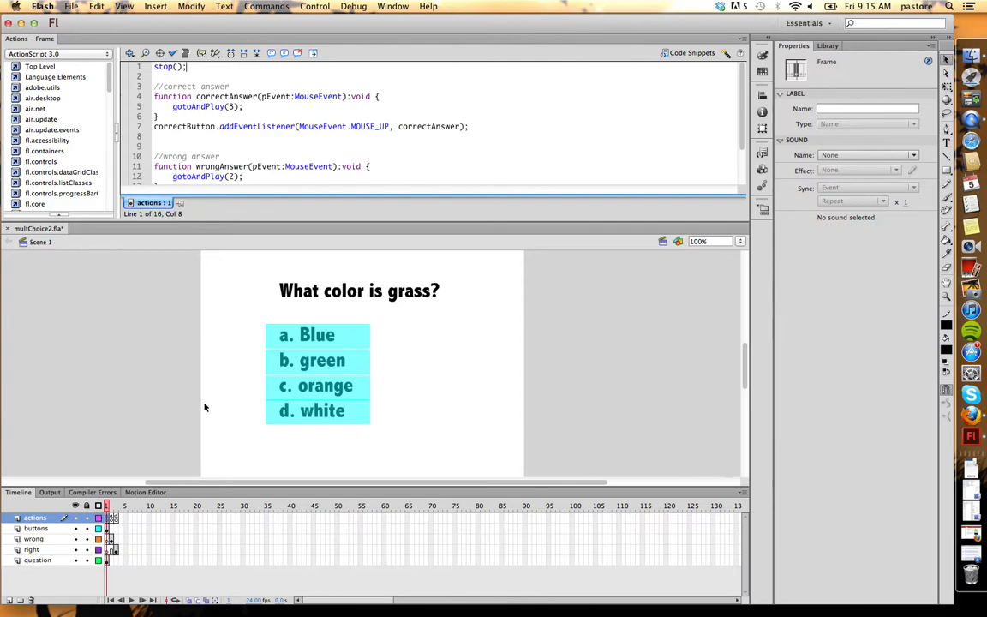
{"action": "mouse_move", "coordinate": [251, 221]}
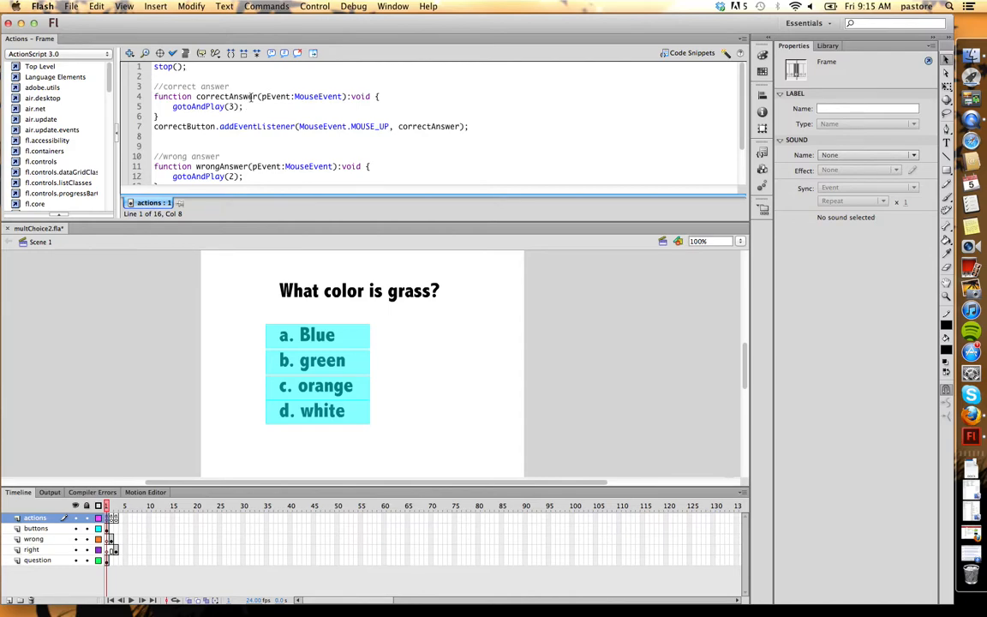
Highlight the correctAnswer function name and its matching MOUSE_UP listener handler in the frame 1 script.
{"action": "double_click", "coordinate": [227, 96]}
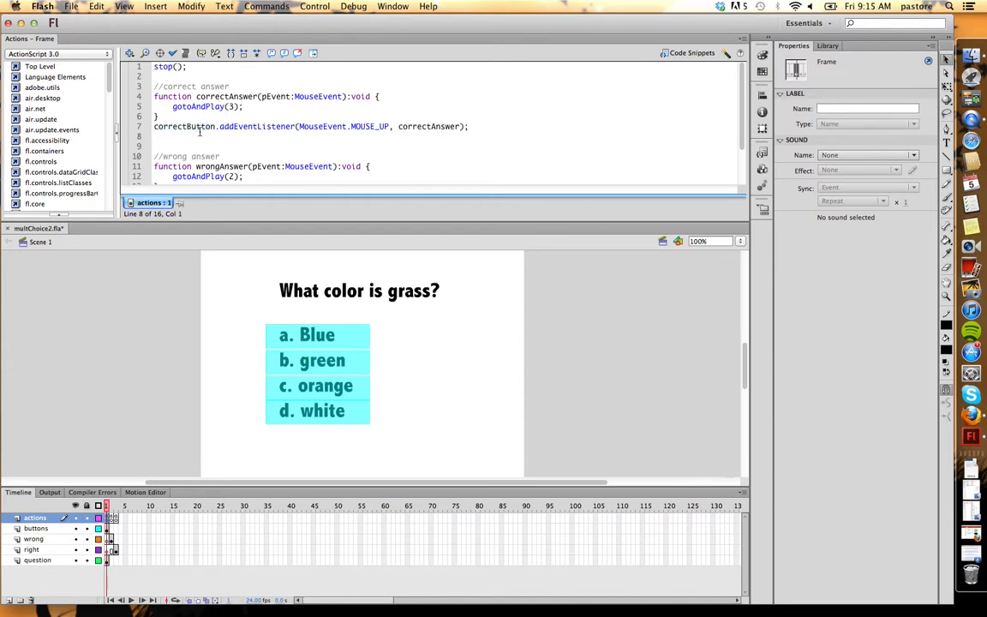
{"action": "double_click", "coordinate": [430, 126]}
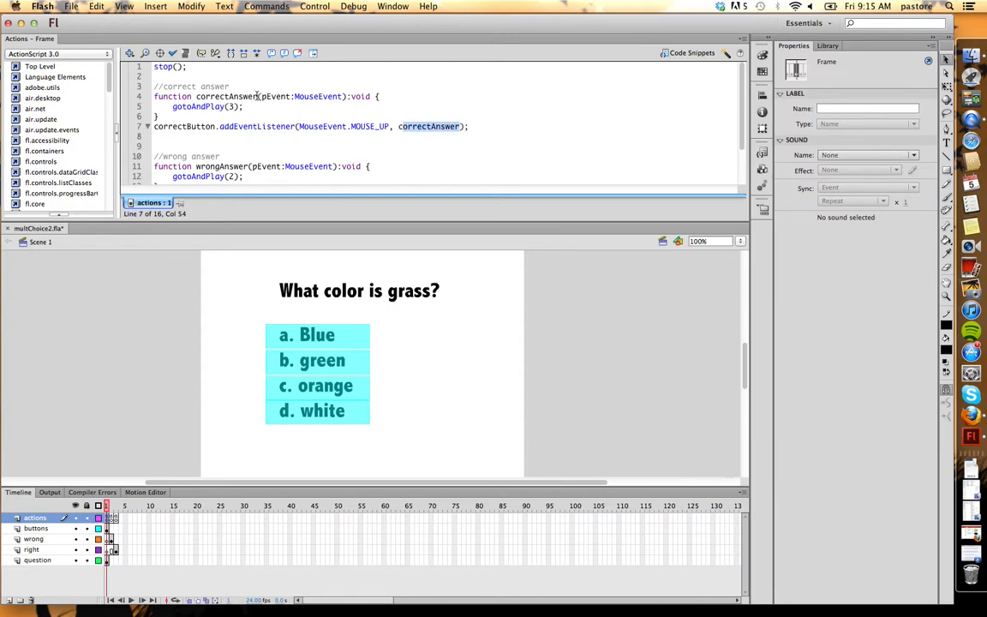
{"action": "double_click", "coordinate": [226, 96]}
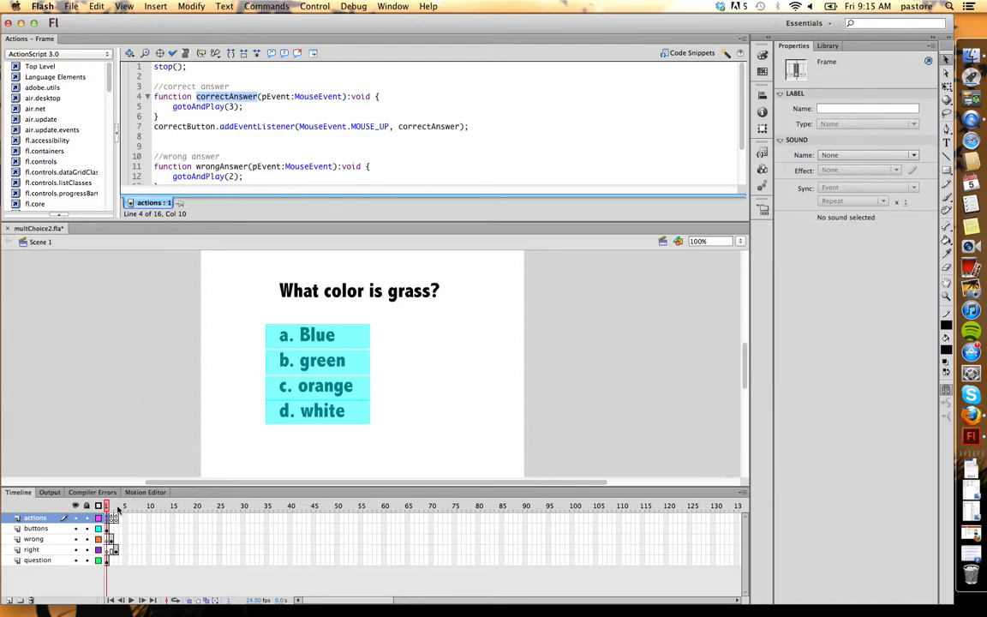
{"action": "left_click", "coordinate": [317, 360]}
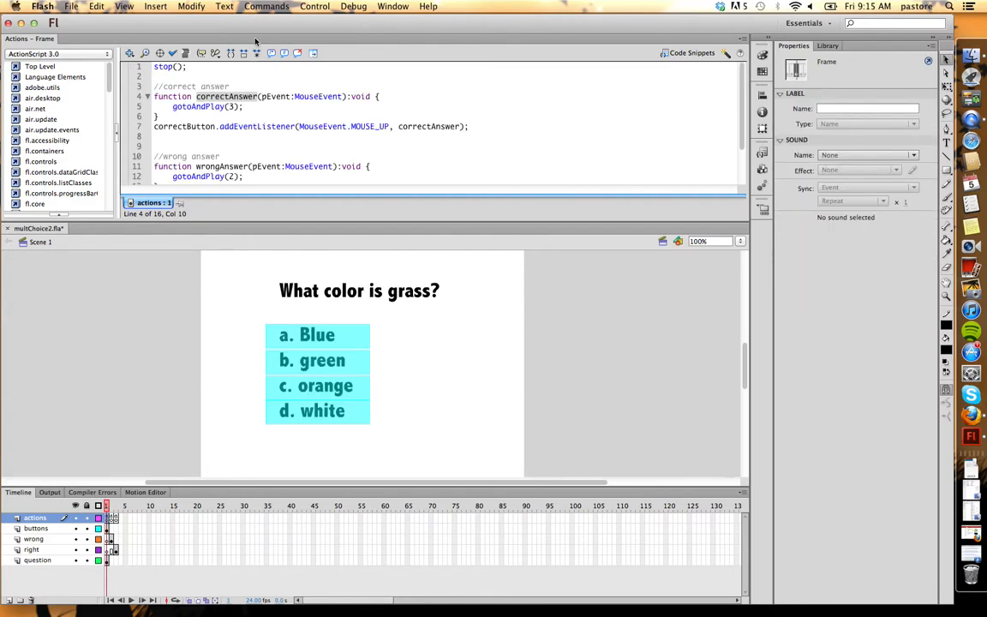
{"action": "scroll", "scroll_direction": "down", "scroll_amount": 3}
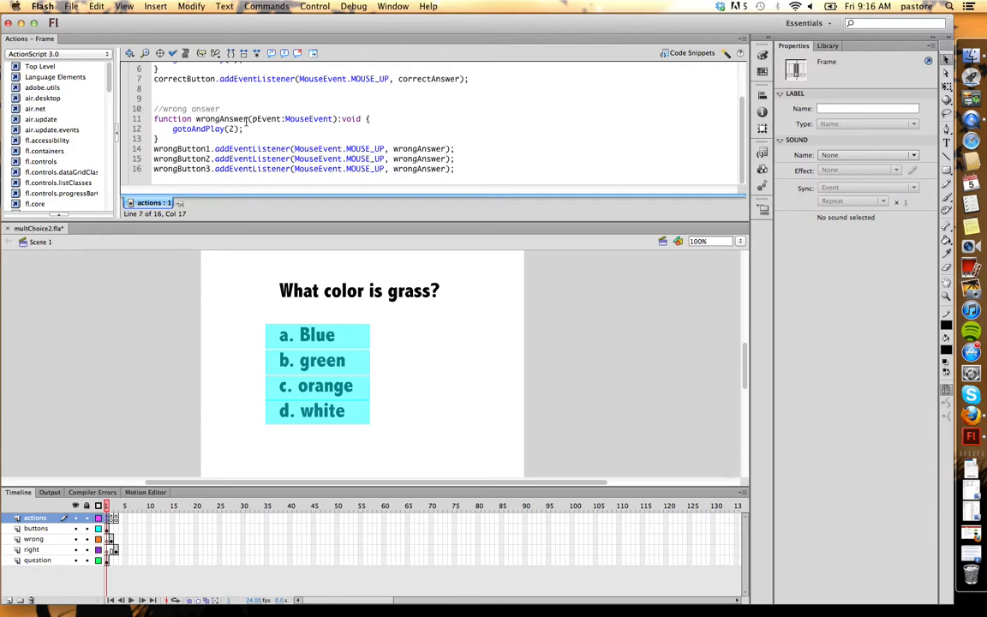
{"action": "double_click", "coordinate": [221, 119]}
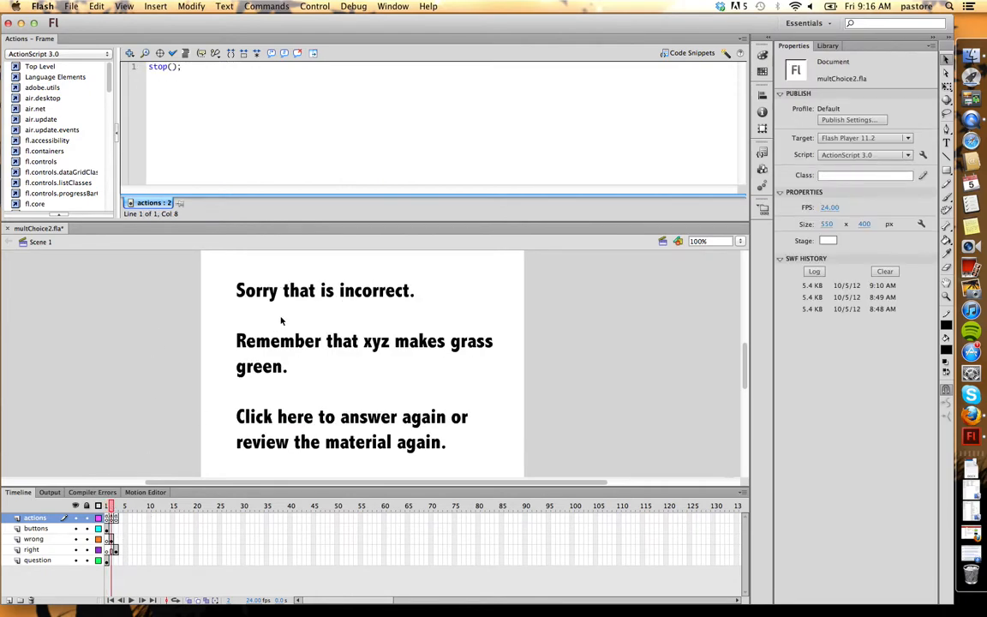
{"action": "mouse_move", "coordinate": [126, 460]}
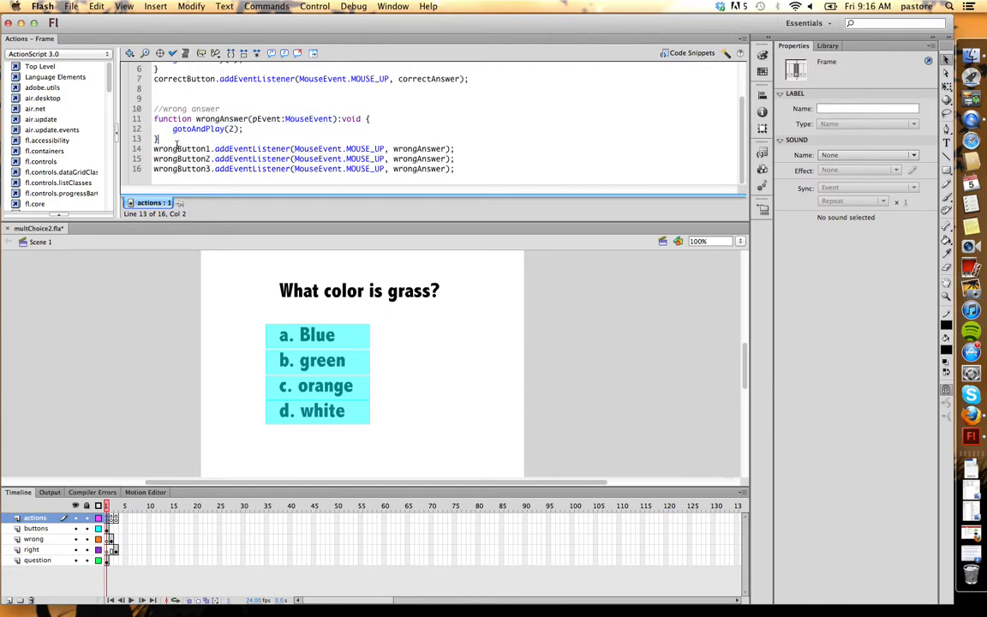
{"action": "double_click", "coordinate": [197, 148]}
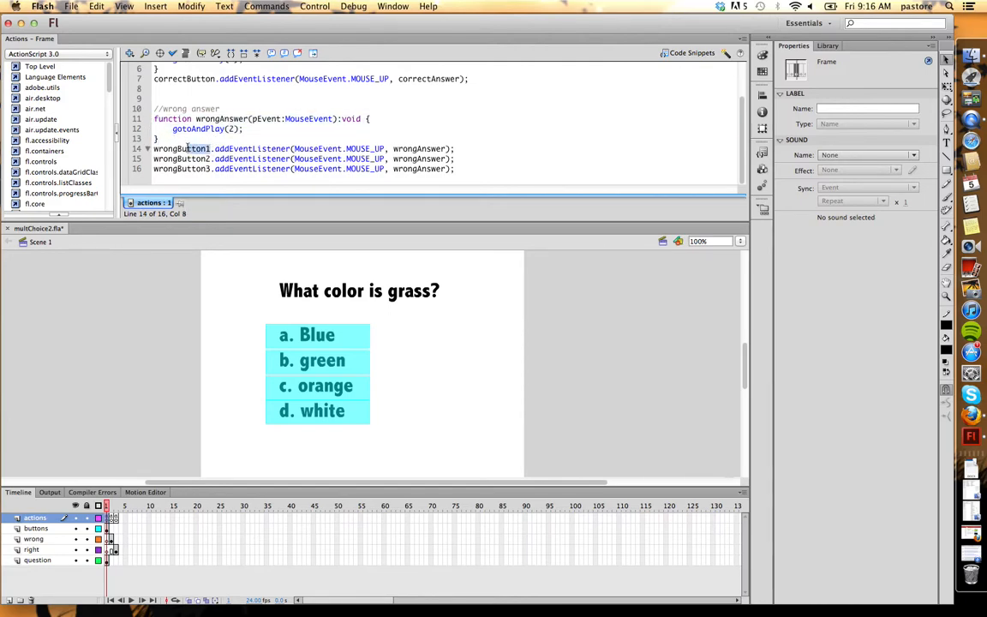
{"action": "double_click", "coordinate": [181, 149]}
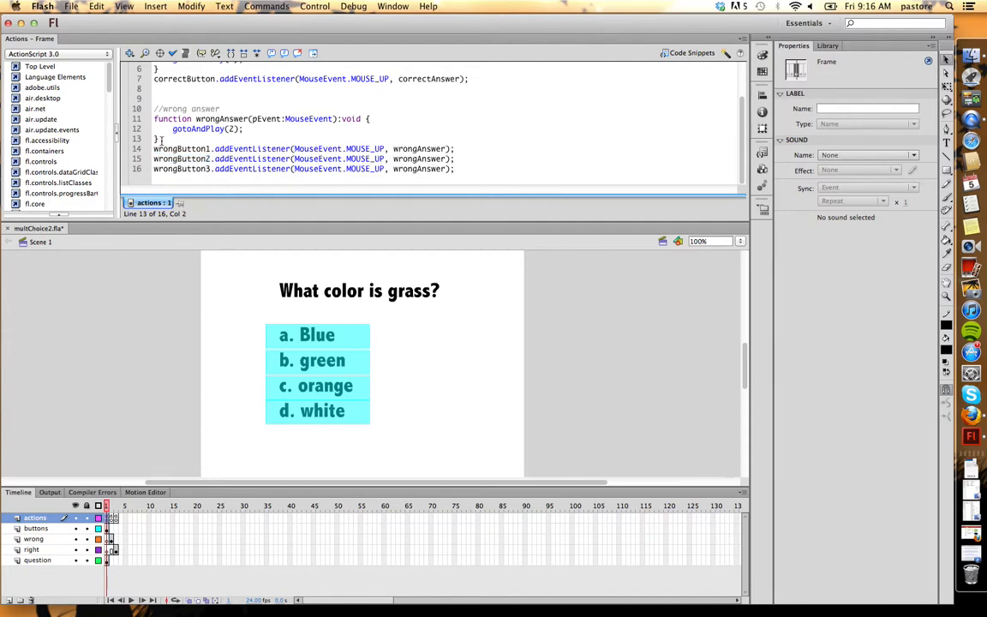
{"action": "left_click_drag", "start_coordinate": [154, 118], "coordinate": [244, 129]}
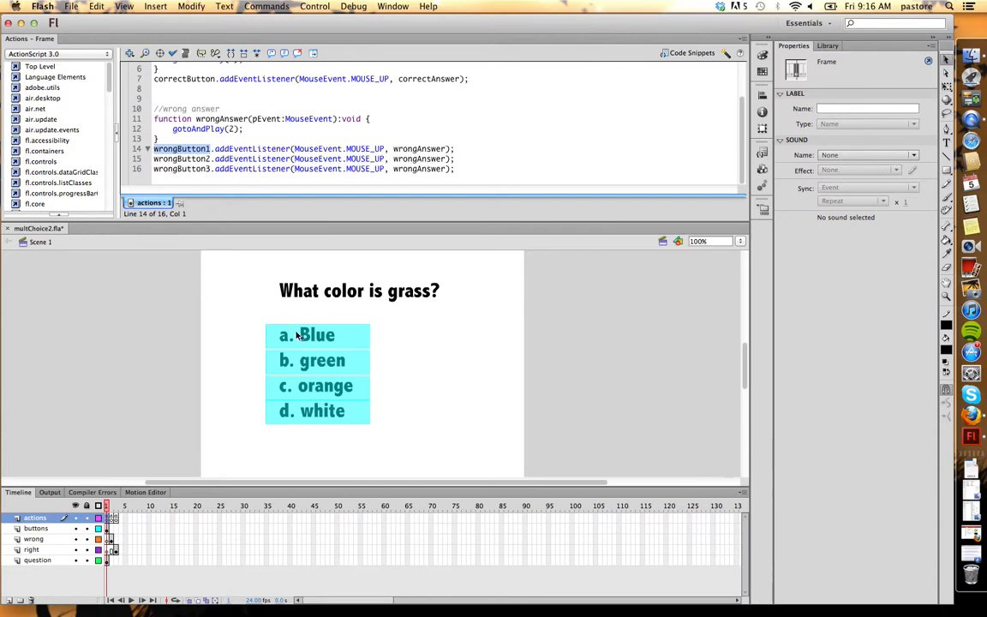
{"action": "left_click", "coordinate": [317, 385]}
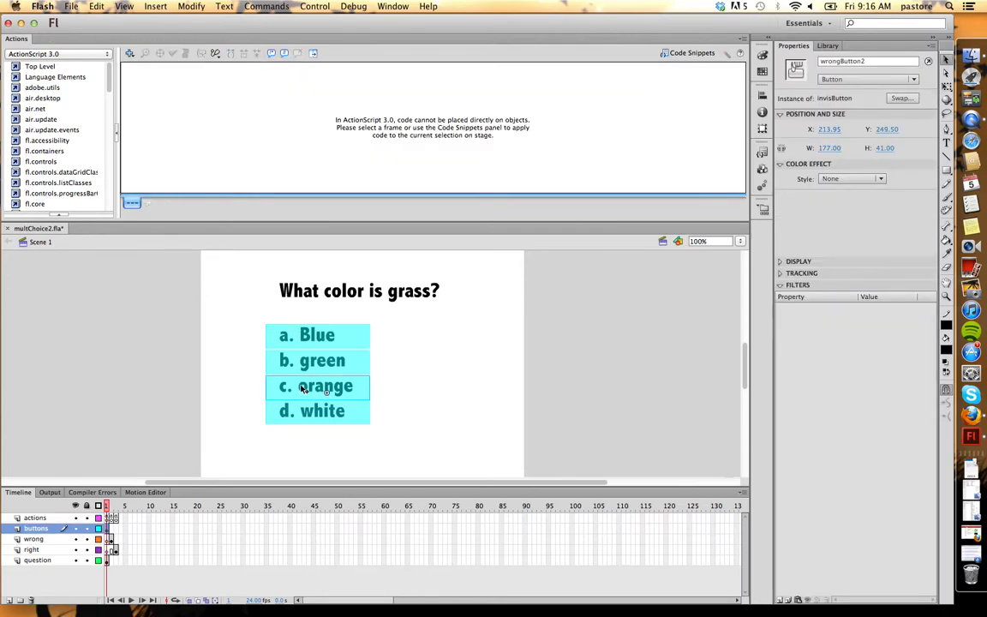
{"action": "mouse_move", "coordinate": [305, 420]}
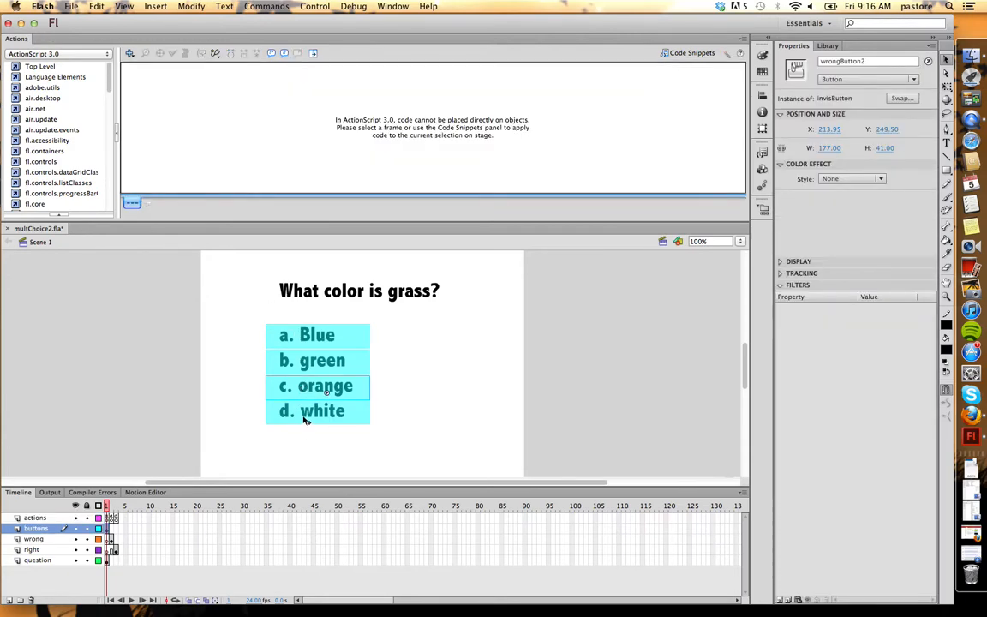
{"action": "left_click", "coordinate": [317, 410]}
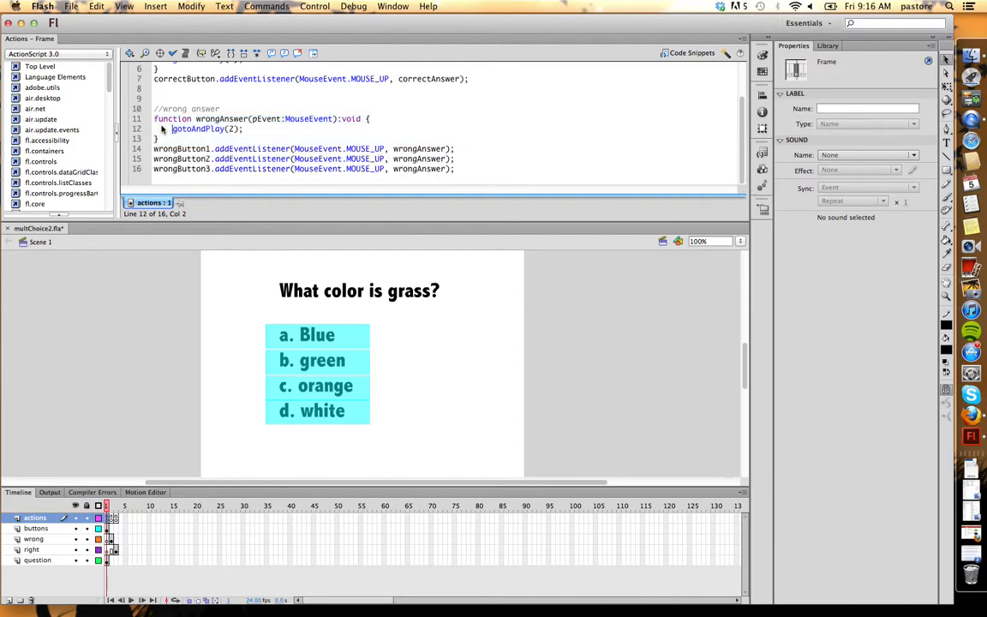
{"action": "scroll", "scroll_direction": "up", "scroll_amount": 3}
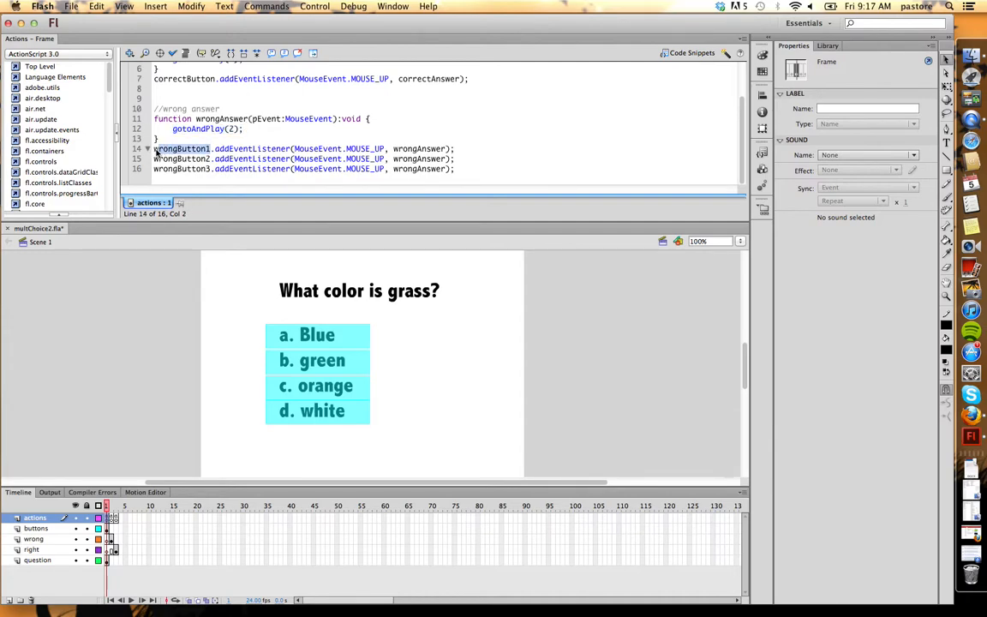
{"action": "left_click", "coordinate": [180, 159]}
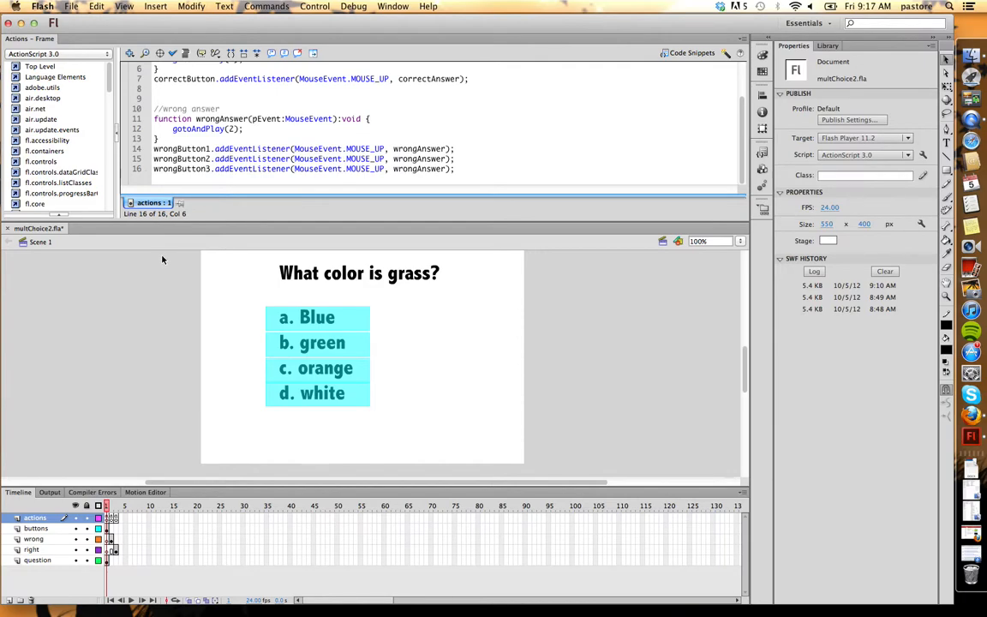
{"action": "left_click", "coordinate": [314, 6]}
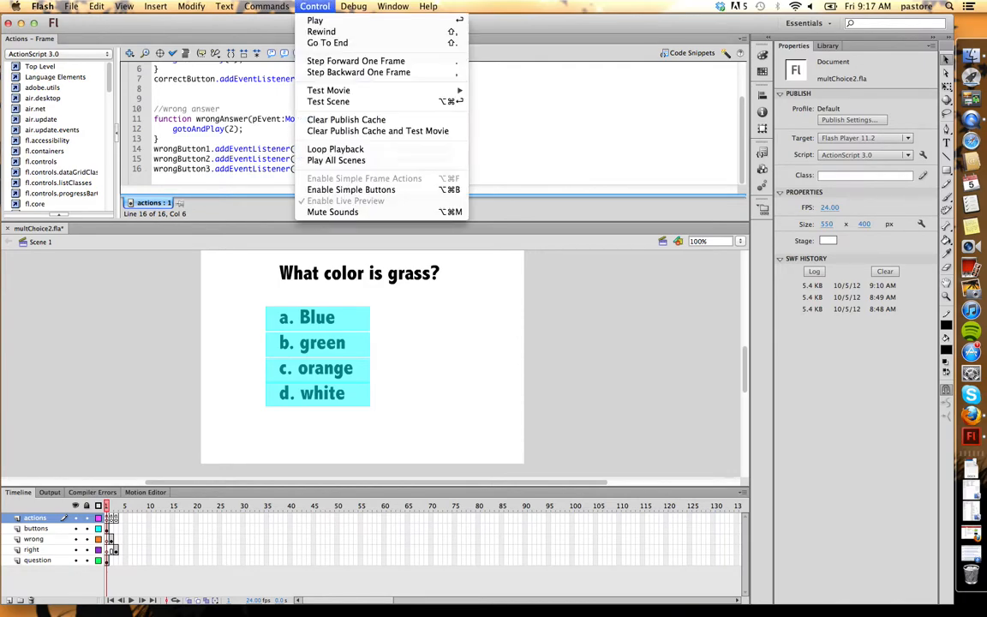
{"action": "mouse_move", "coordinate": [329, 90]}
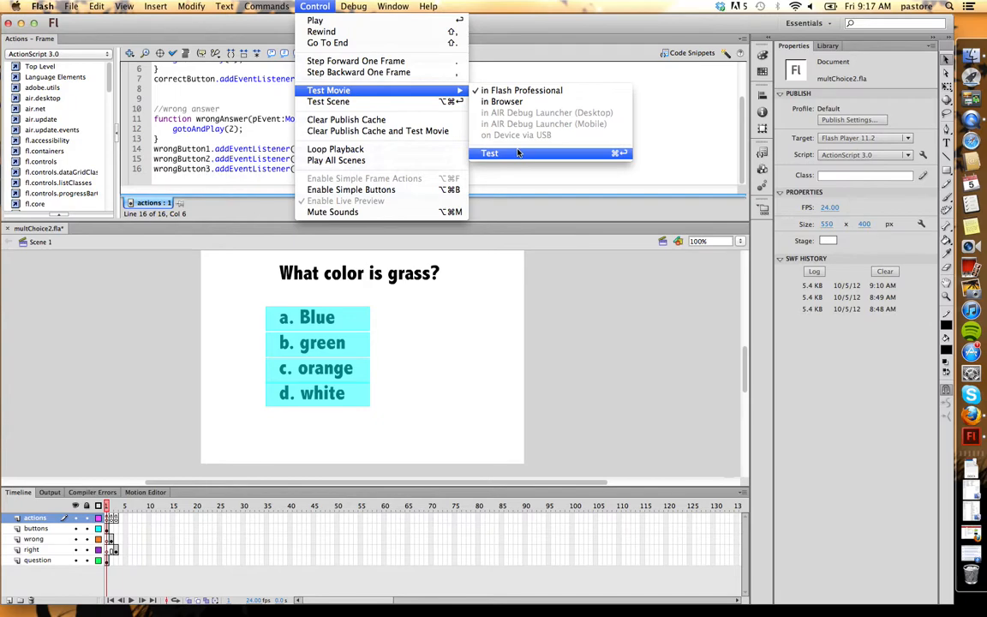
{"action": "left_click", "coordinate": [490, 153]}
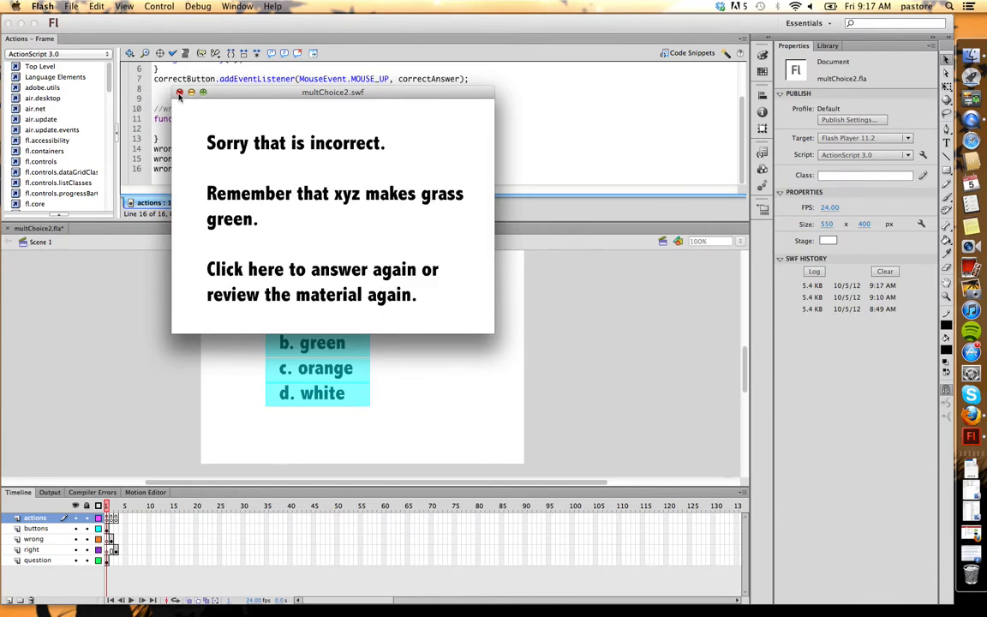
{"action": "left_click", "coordinate": [180, 92]}
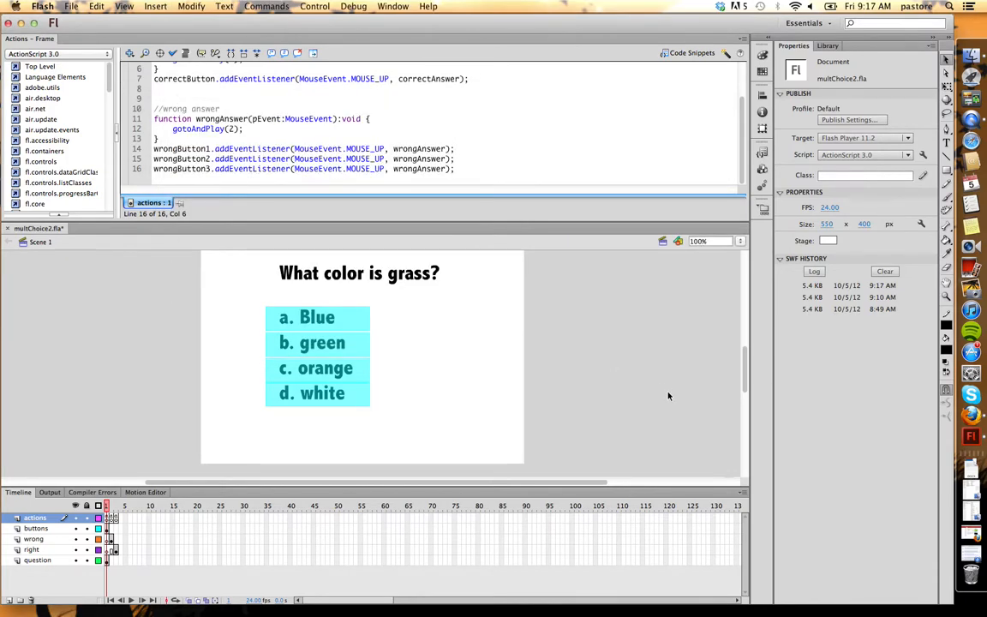